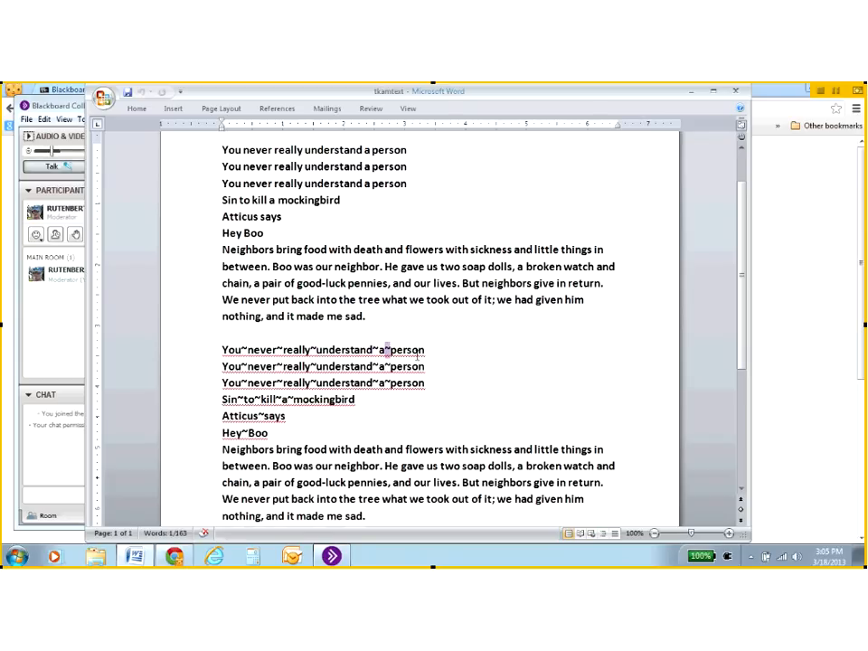
# Select the tilde-joined quote text in the Word document.
pyautogui.moveTo(221, 366); pyautogui.dragTo(423, 383)
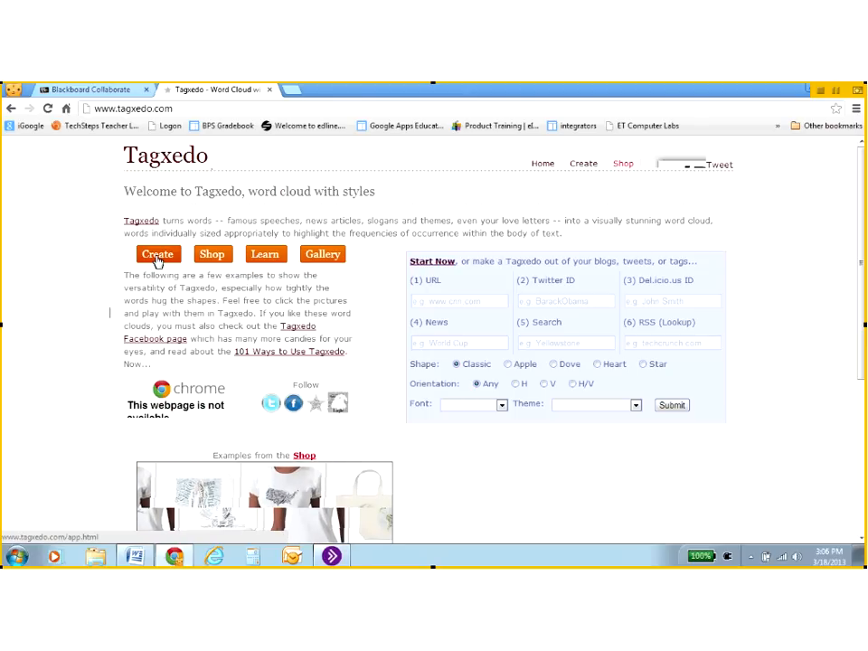
# Launch Tagxedo's Creator from the orange Create button on the home page.
pyautogui.click(157, 253)
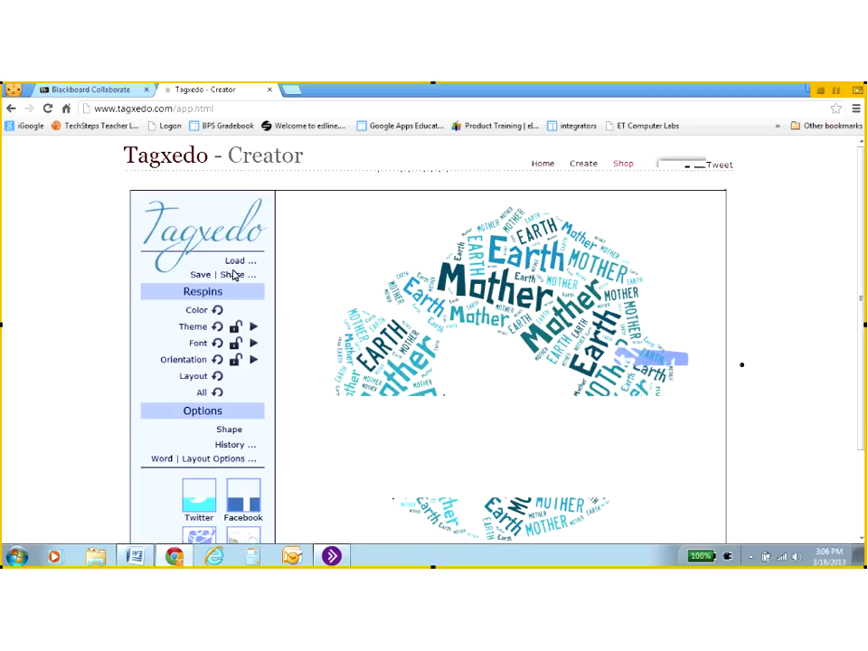
# Load the pasted Mockingbird quotes as the cloud text and close the Load Menu.
pyautogui.click(240, 261)
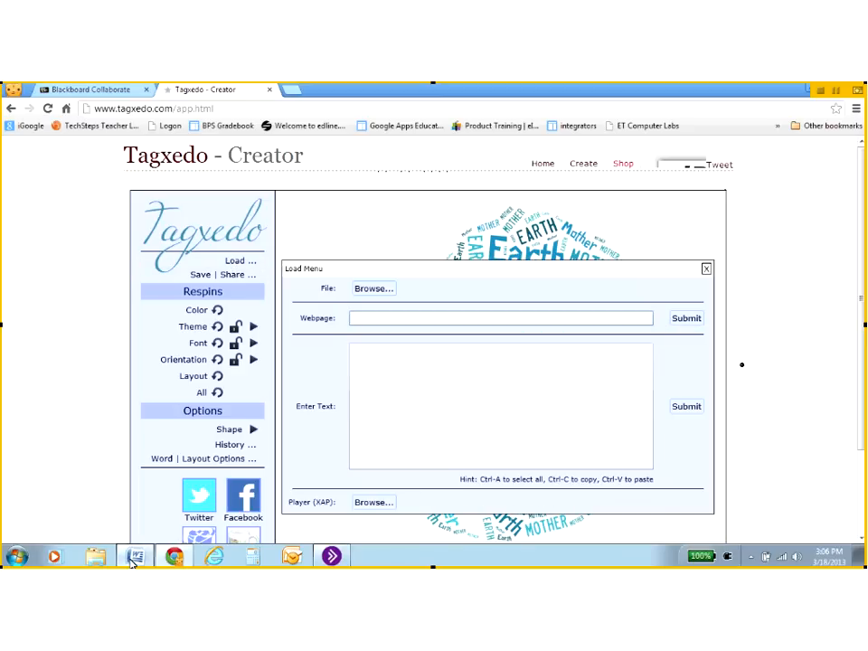
pyautogui.click(132, 554)
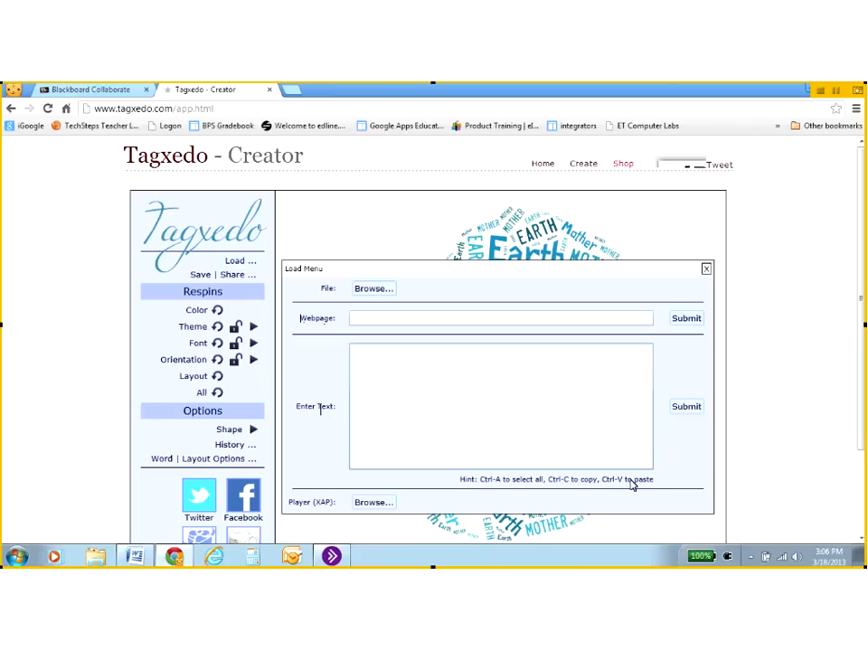
pyautogui.write('You never really understand a person')
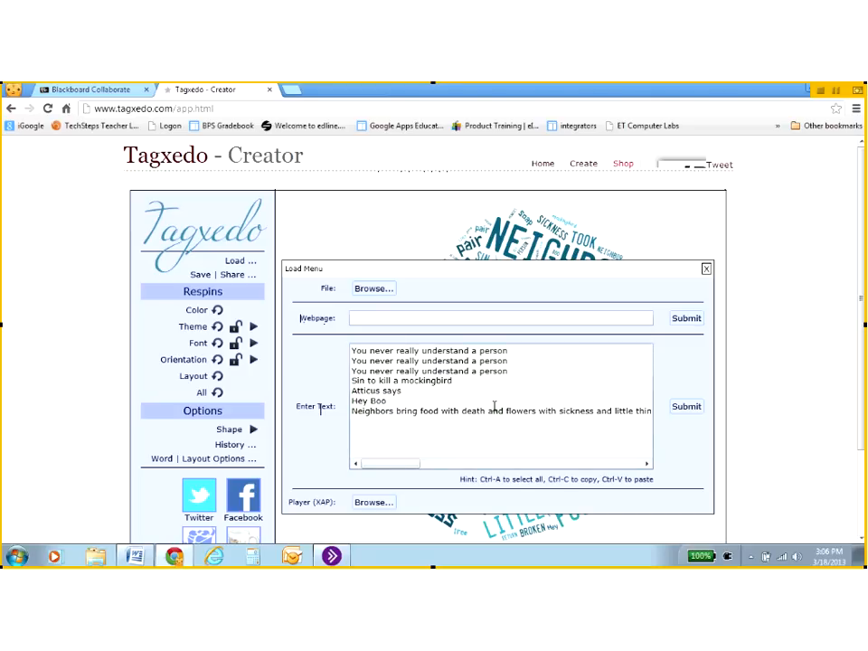
pyautogui.moveTo(515, 409)
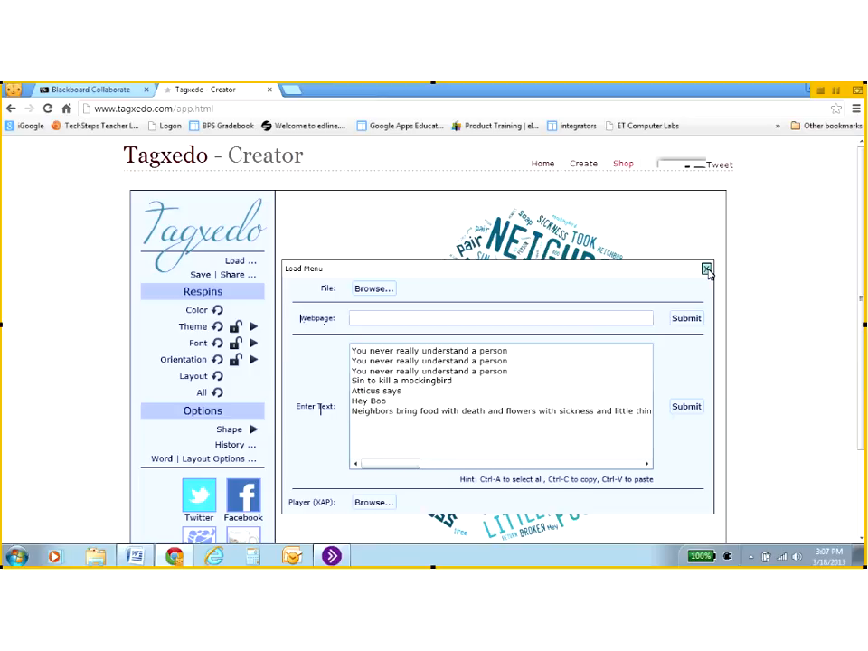
pyautogui.click(704, 270)
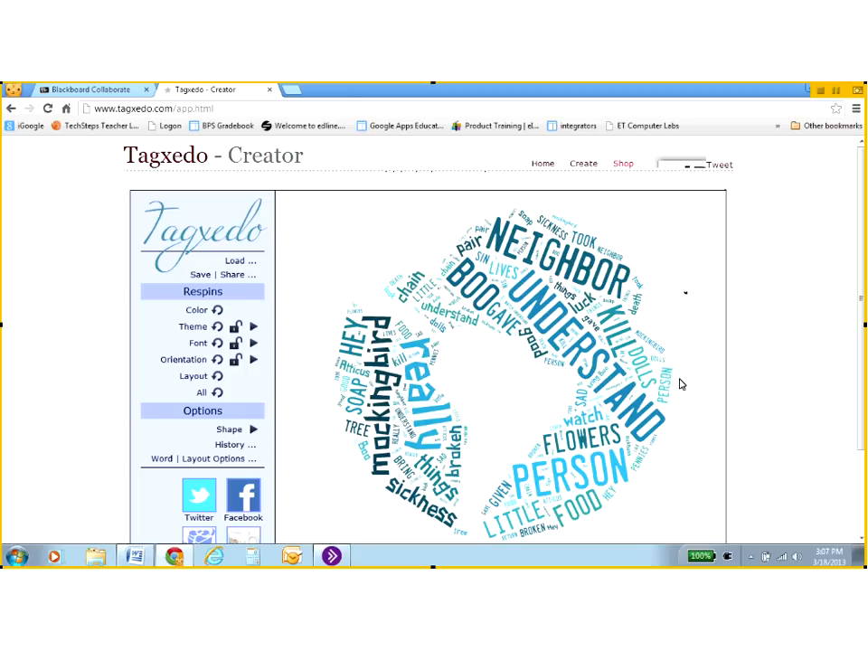
pyautogui.moveTo(676, 389)
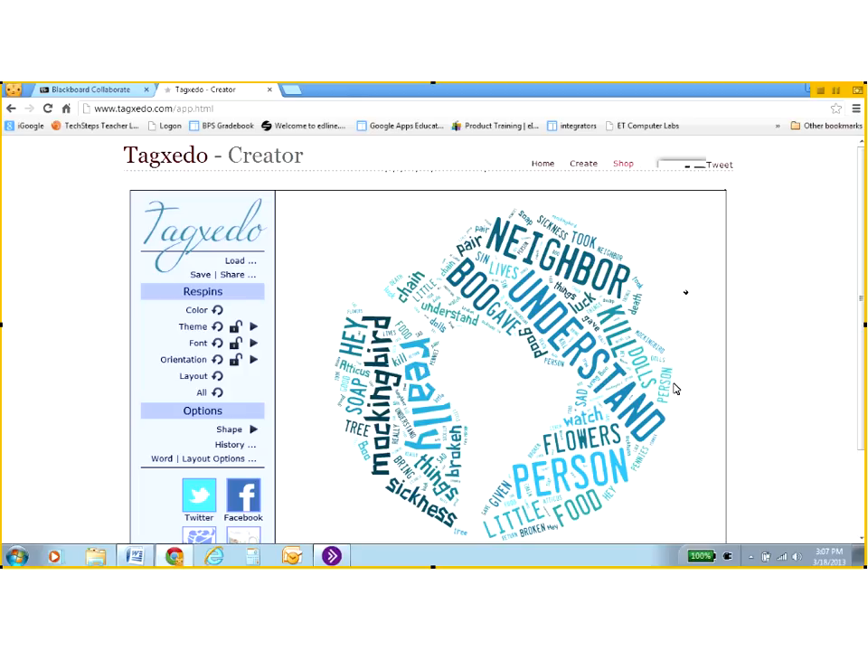
pyautogui.moveTo(812, 351)
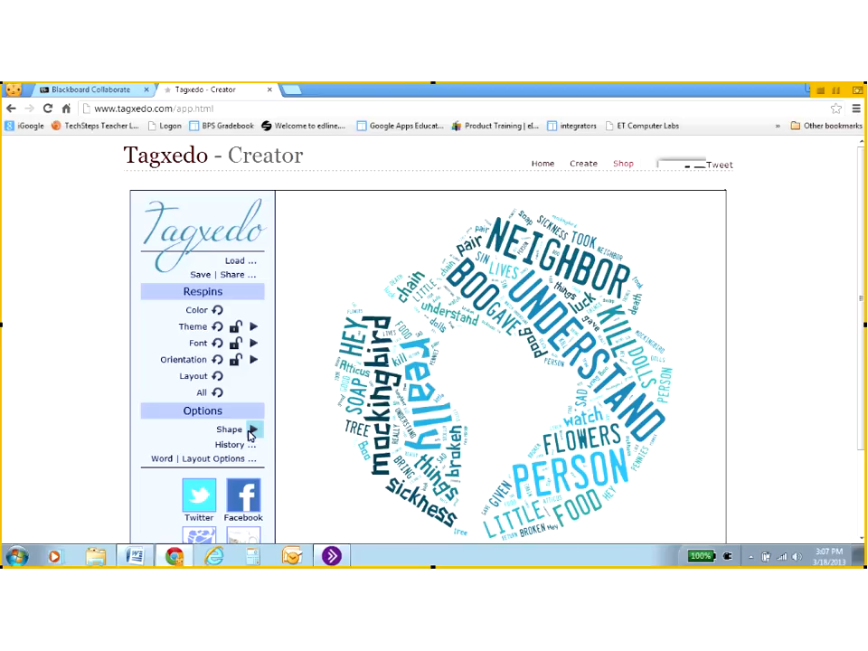
pyautogui.moveTo(252, 430)
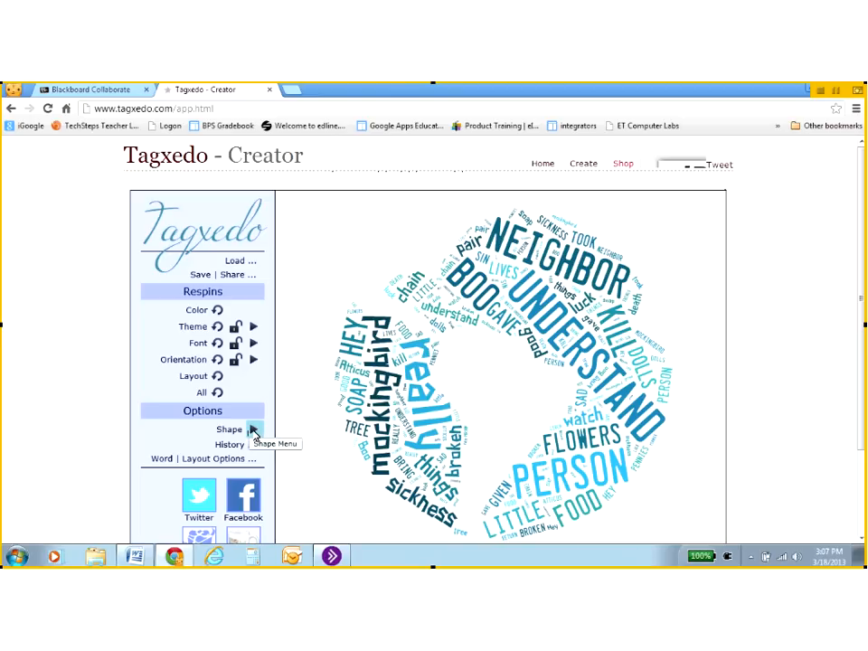
# Choose the bird silhouette from the Shape Menu under Options.
pyautogui.click(228, 429)
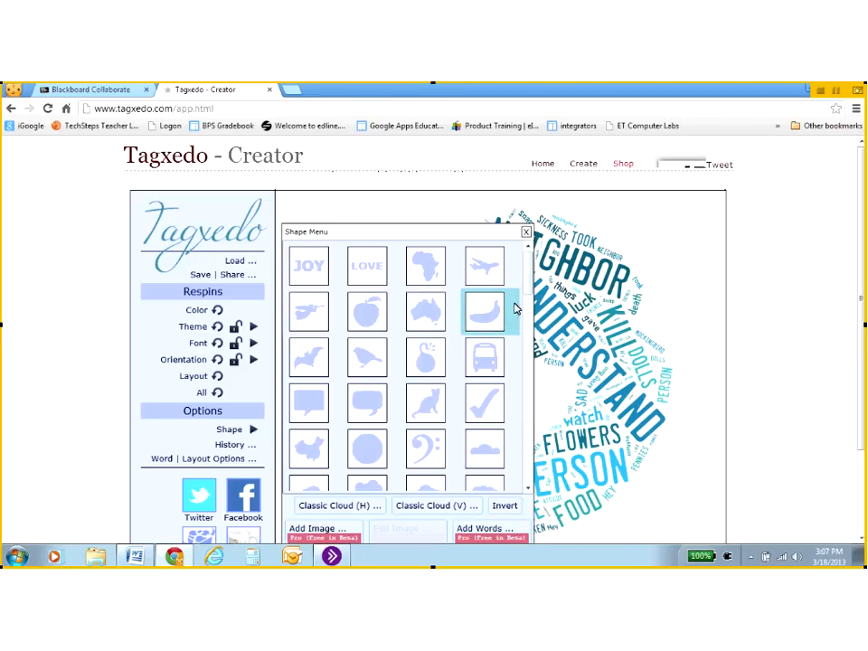
pyautogui.scroll(-3)
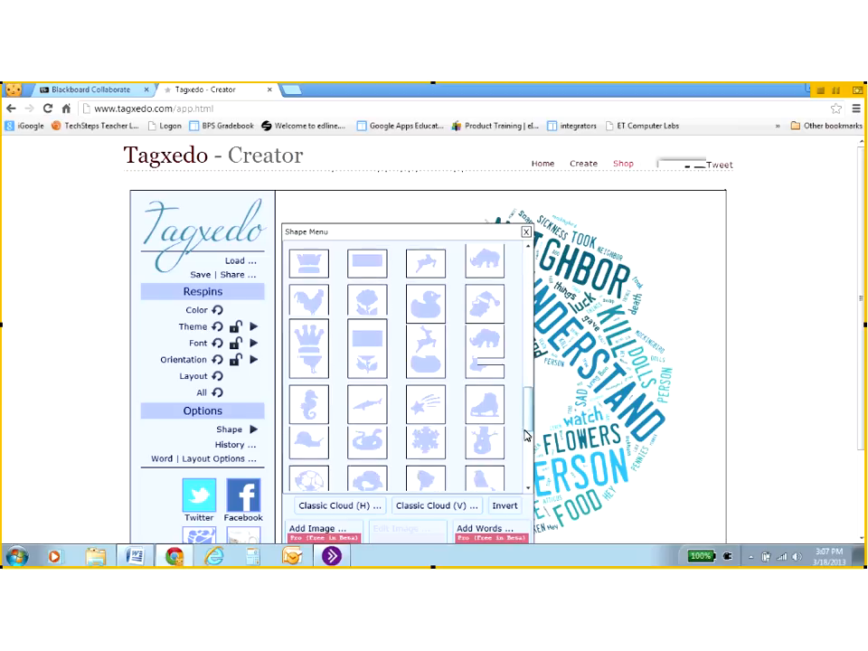
pyautogui.scroll(-3)
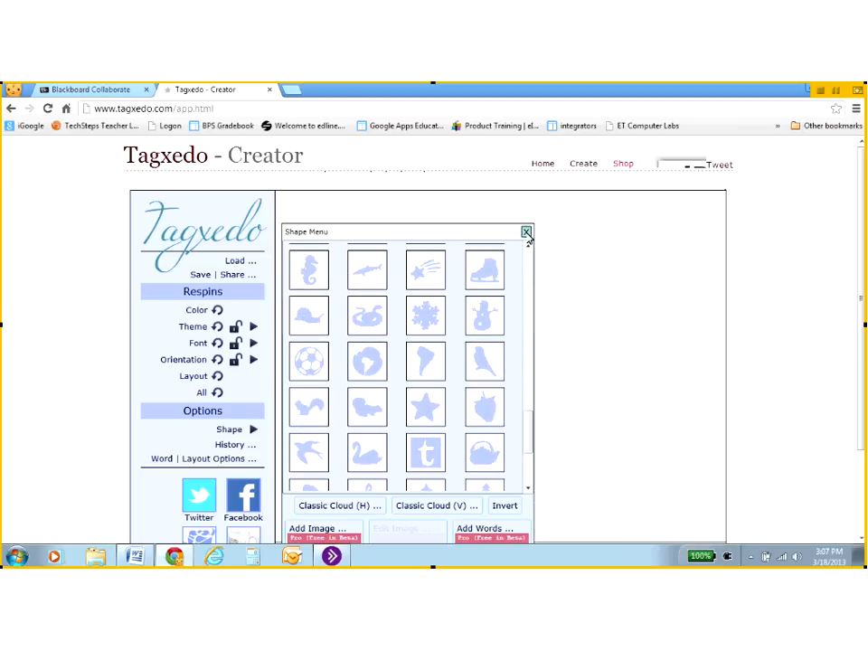
pyautogui.click(526, 231)
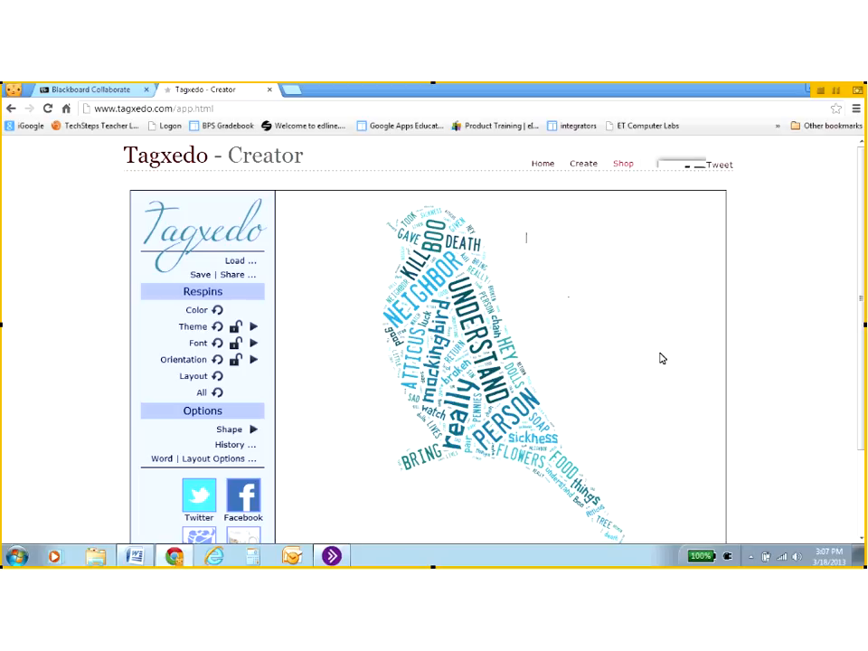
pyautogui.moveTo(255, 327)
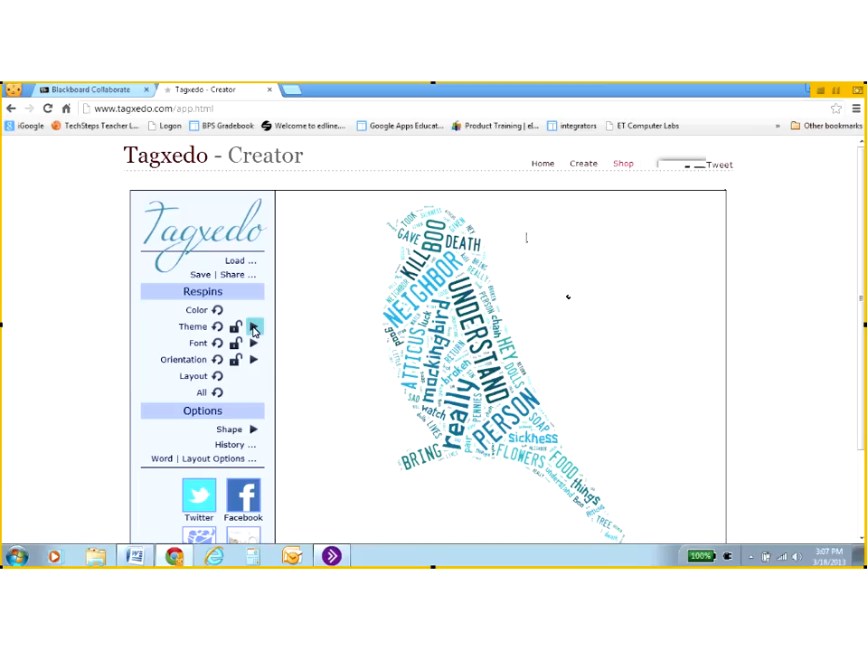
# Apply the Autumn Leaves theme, then respin the theme and the layout.
pyautogui.click(254, 328)
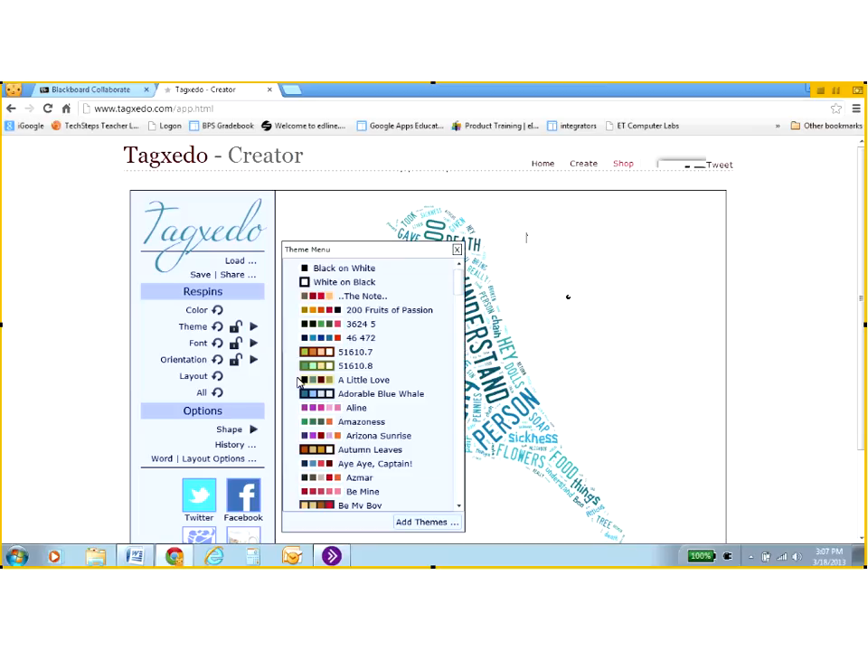
pyautogui.moveTo(312, 449)
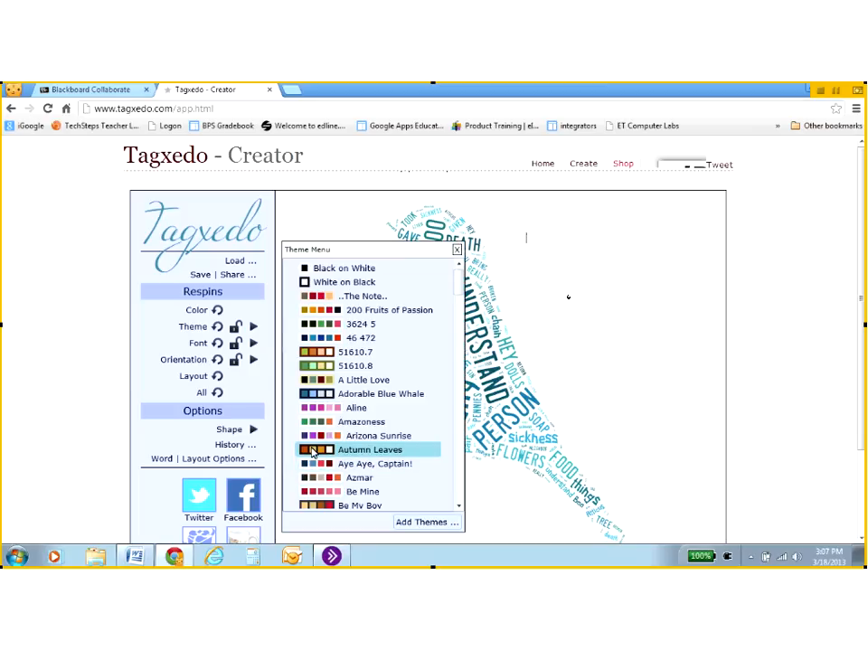
pyautogui.click(370, 449)
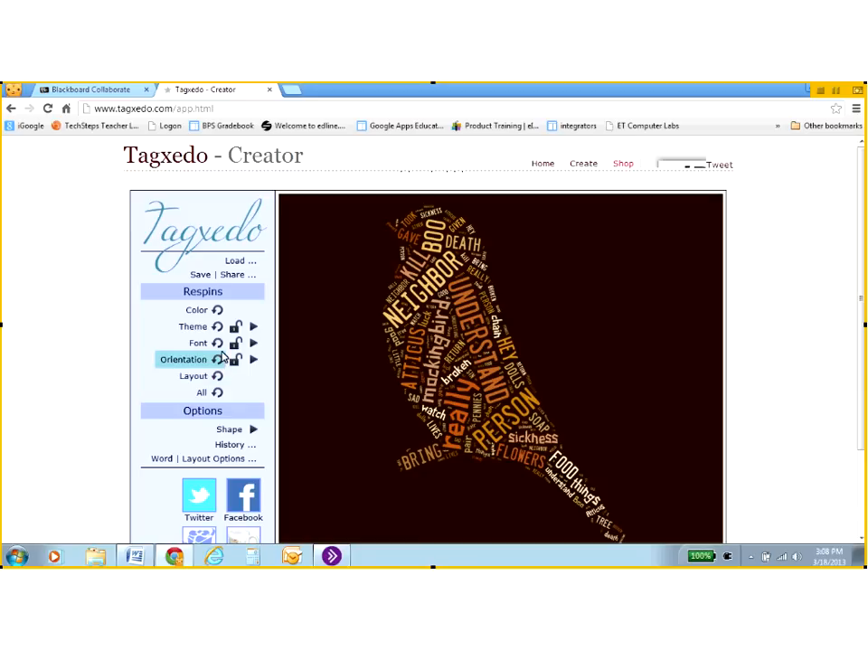
pyautogui.moveTo(208, 312)
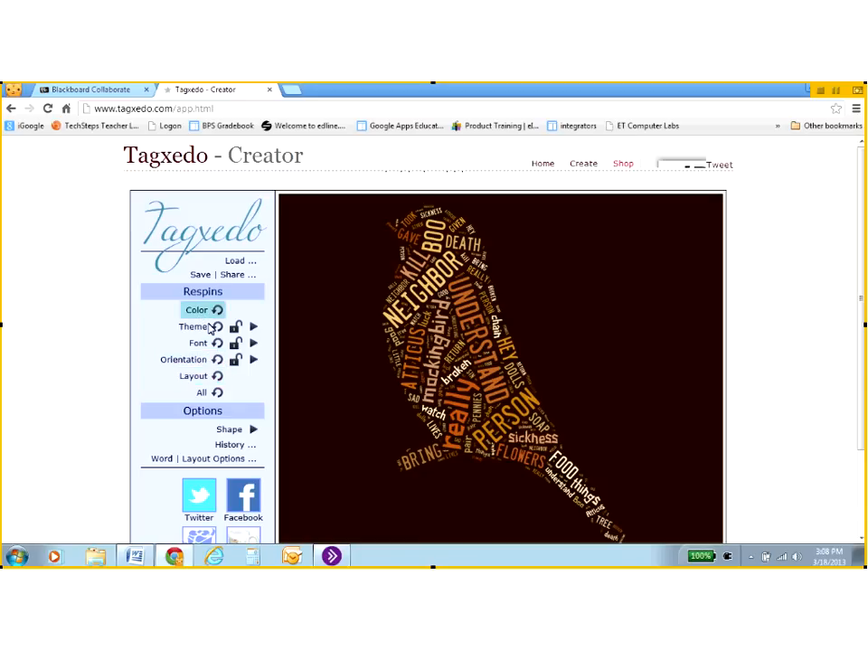
pyautogui.click(194, 376)
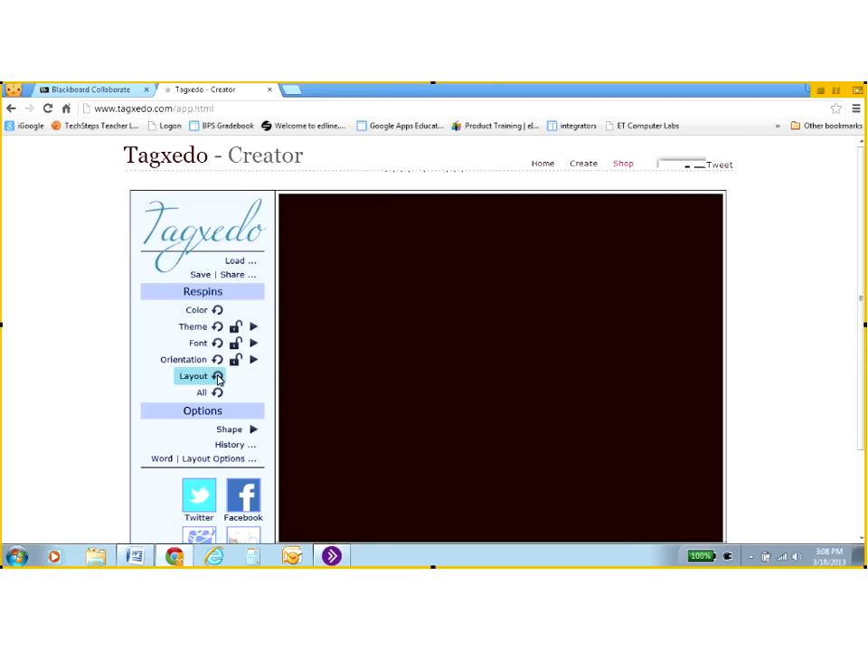
pyautogui.click(194, 376)
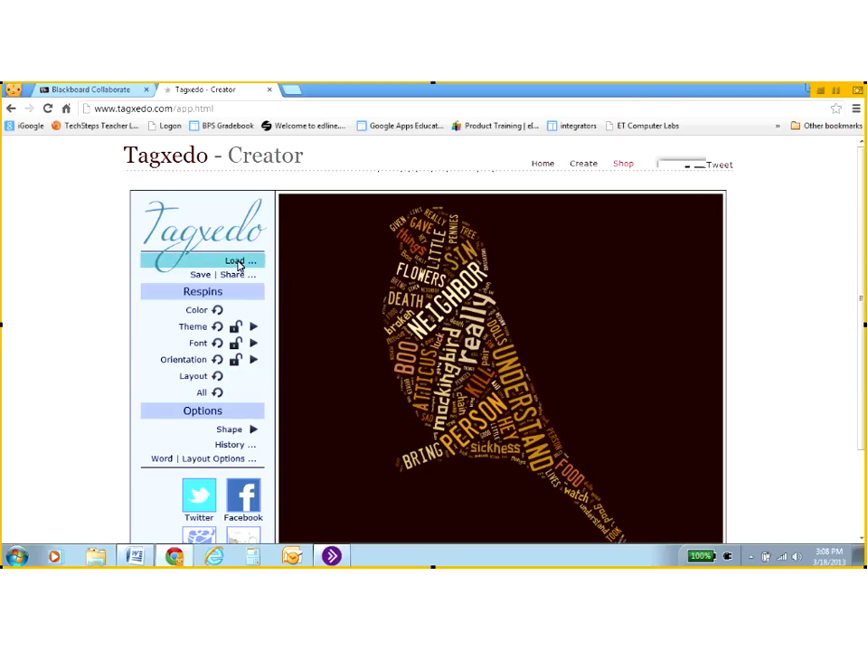
# Submit the tilde-joined quotes, e.g. 'You~never~really~understand~a~person', as the cloud text.
pyautogui.click(237, 260)
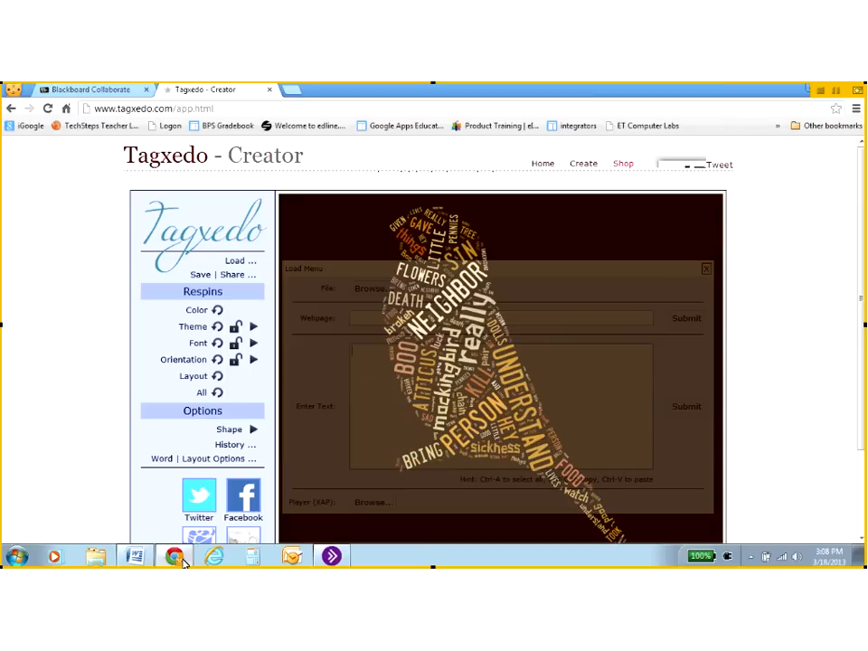
pyautogui.click(134, 555)
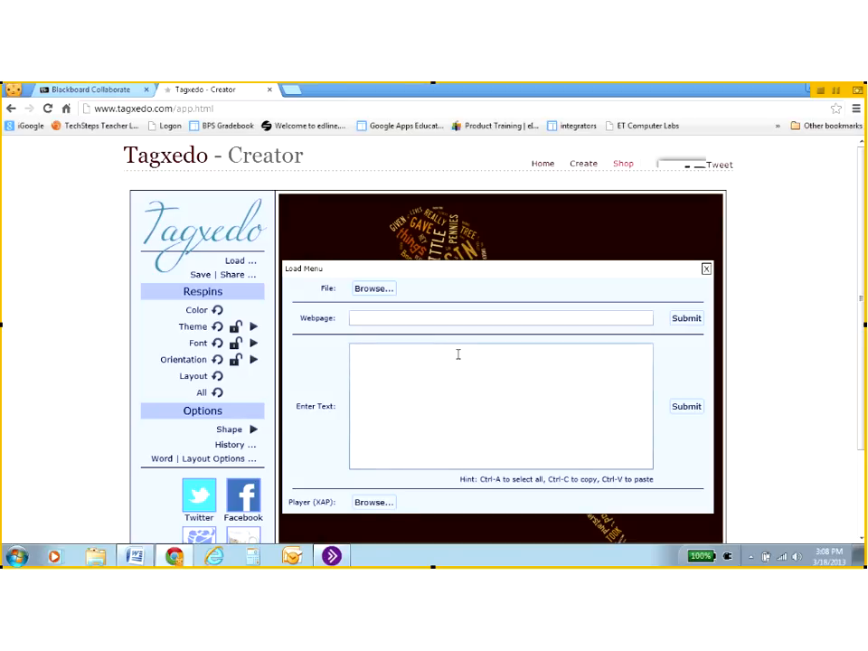
pyautogui.write('You~never~really~understand~a~person')
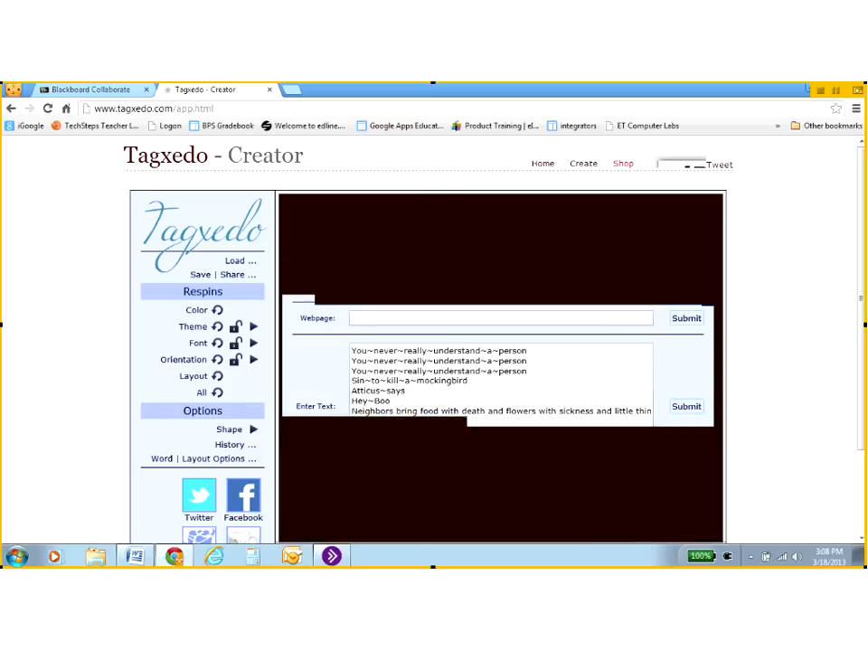
pyautogui.click(688, 405)
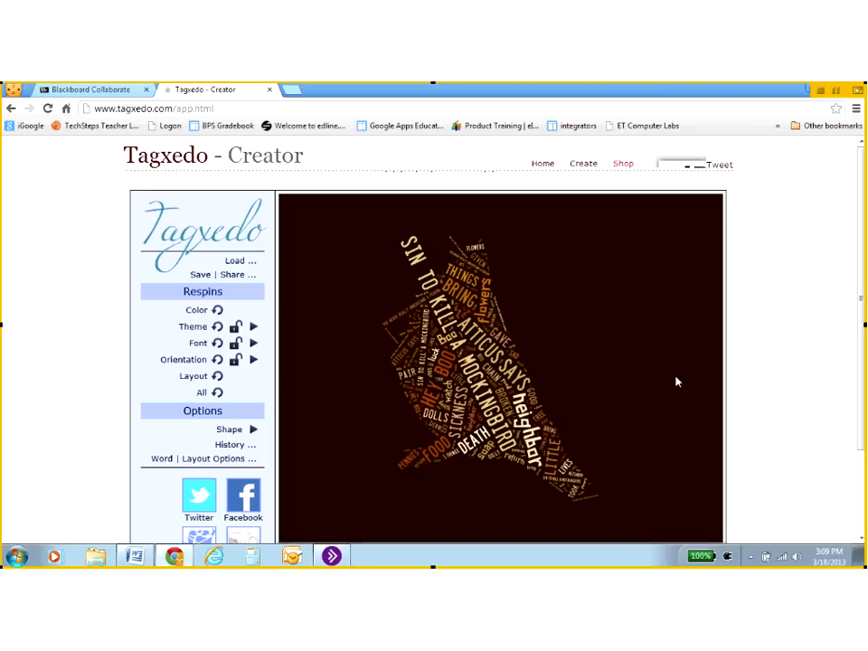
# Respin the layout twice and the orientation so phrases run mostly vertically.
pyautogui.click(193, 376)
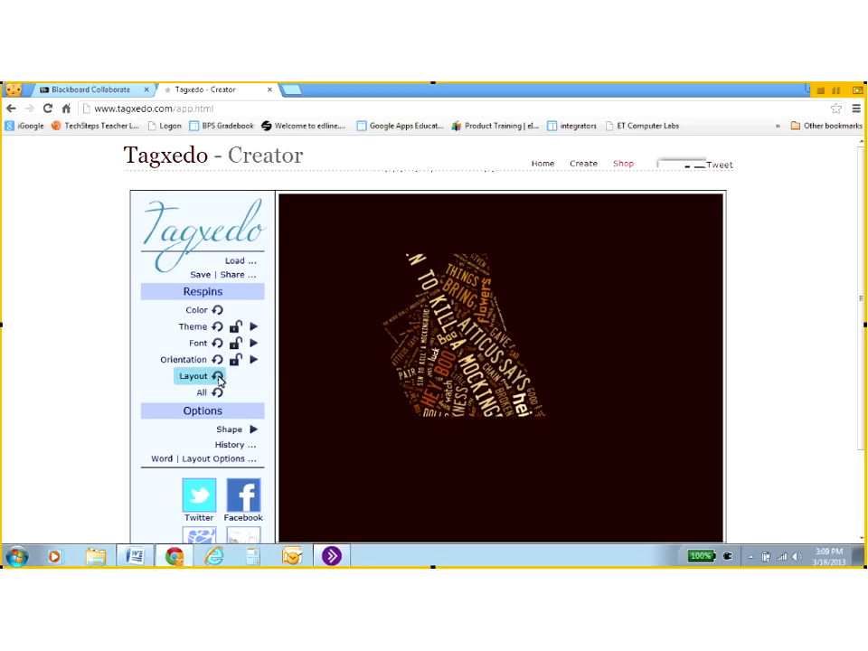
pyautogui.click(193, 376)
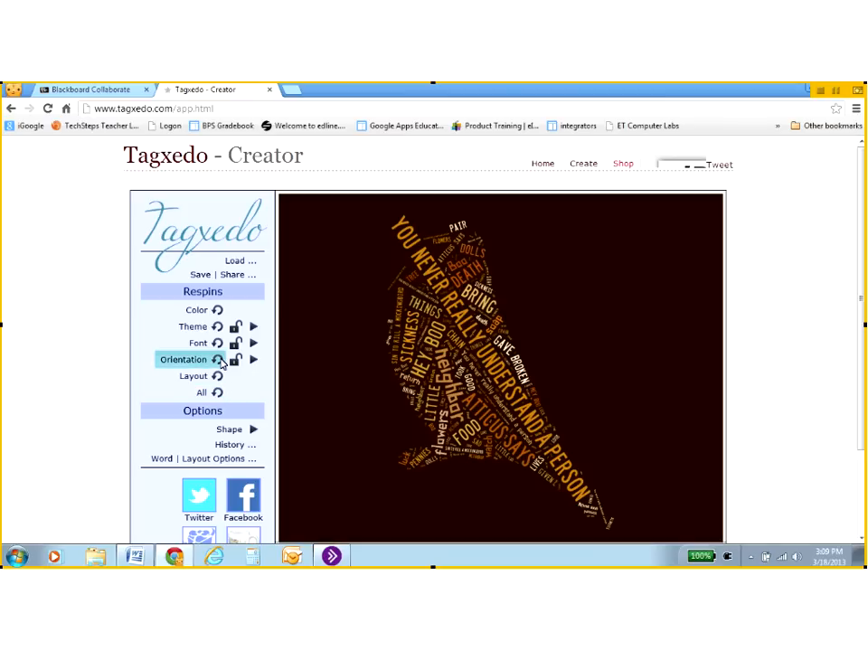
pyautogui.click(220, 360)
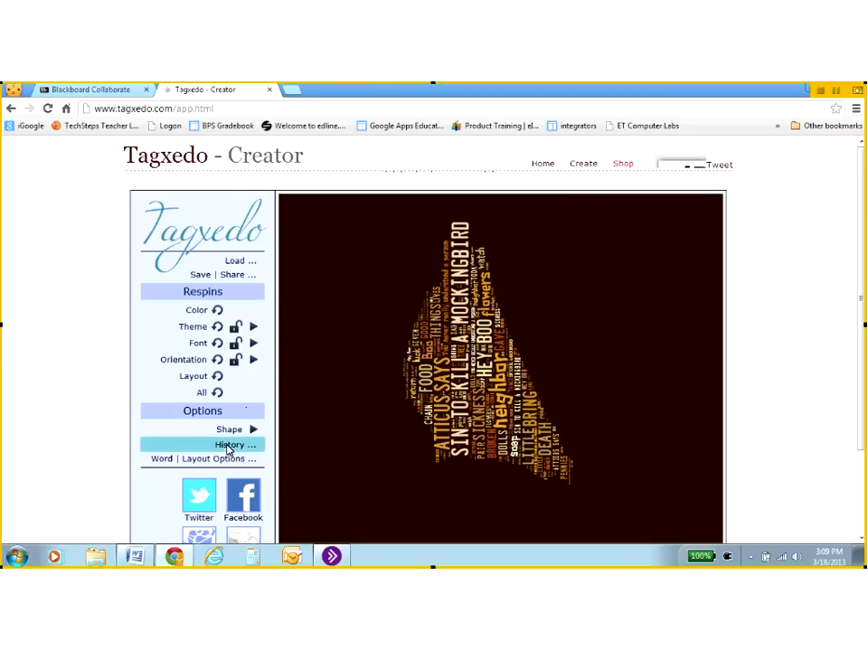
# Restore the earlier brown bird design from the History gallery.
pyautogui.click(229, 445)
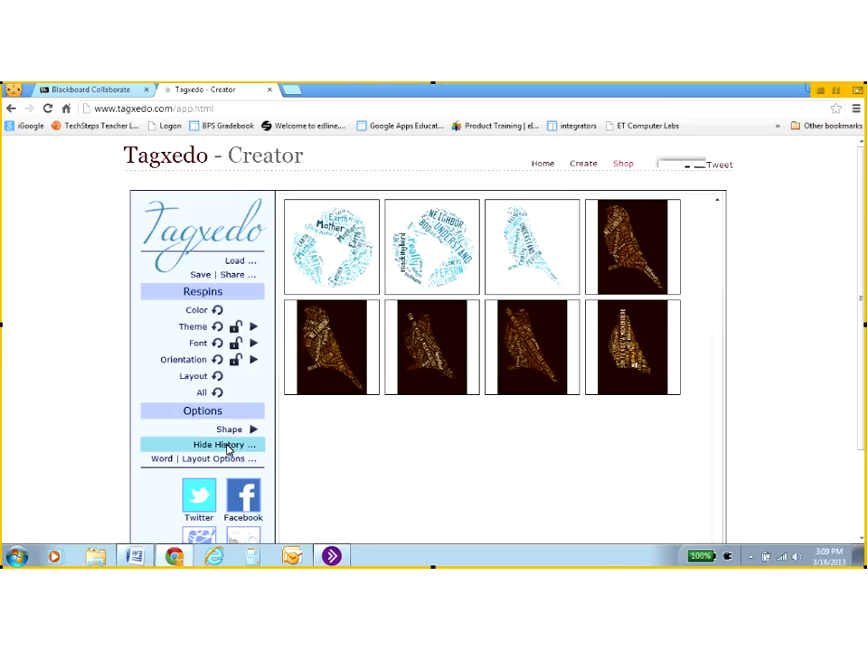
pyautogui.click(633, 246)
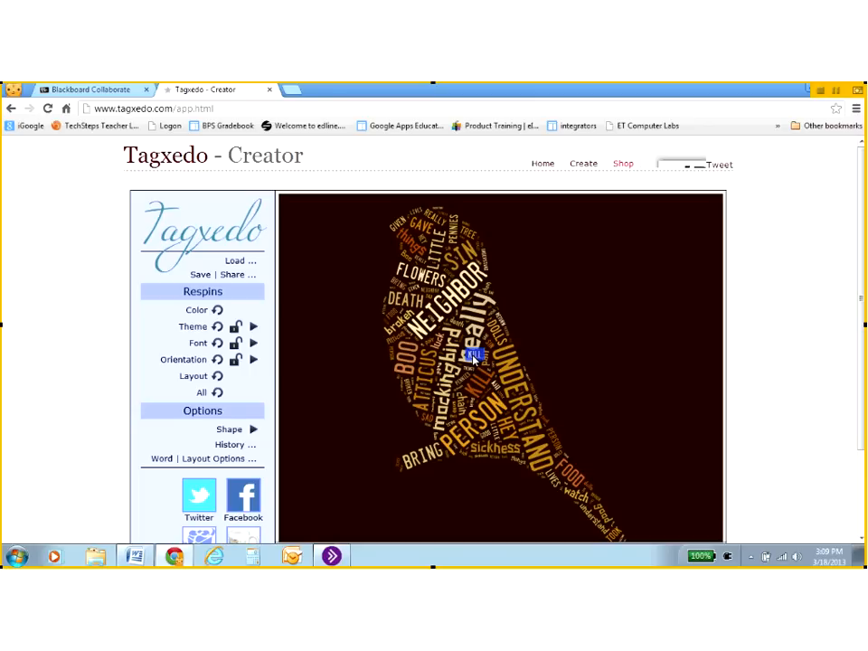
pyautogui.moveTo(199, 277)
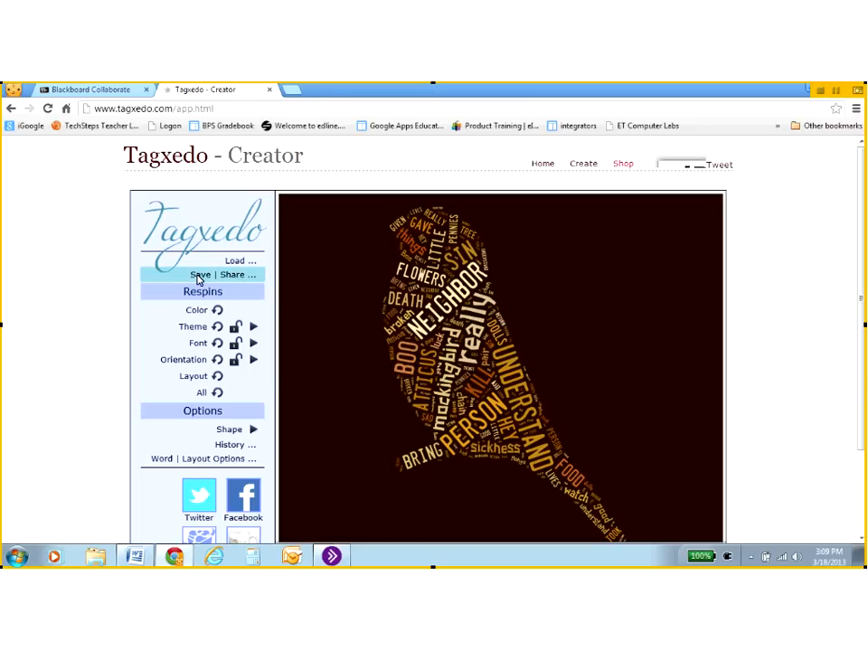
# Save the bird cloud as the JPG 'tkam' and dismiss the Share popup.
pyautogui.click(199, 274)
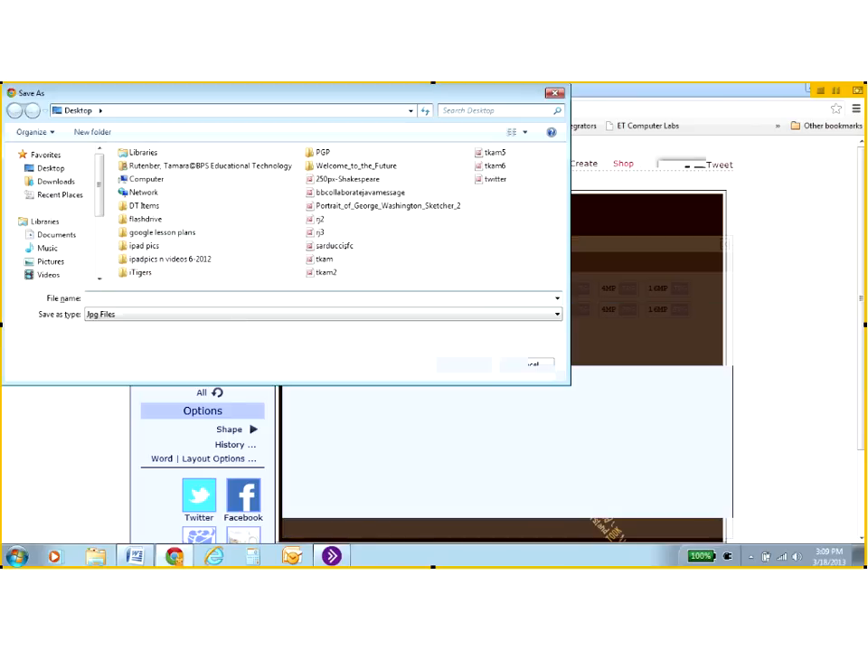
pyautogui.write('tkam')
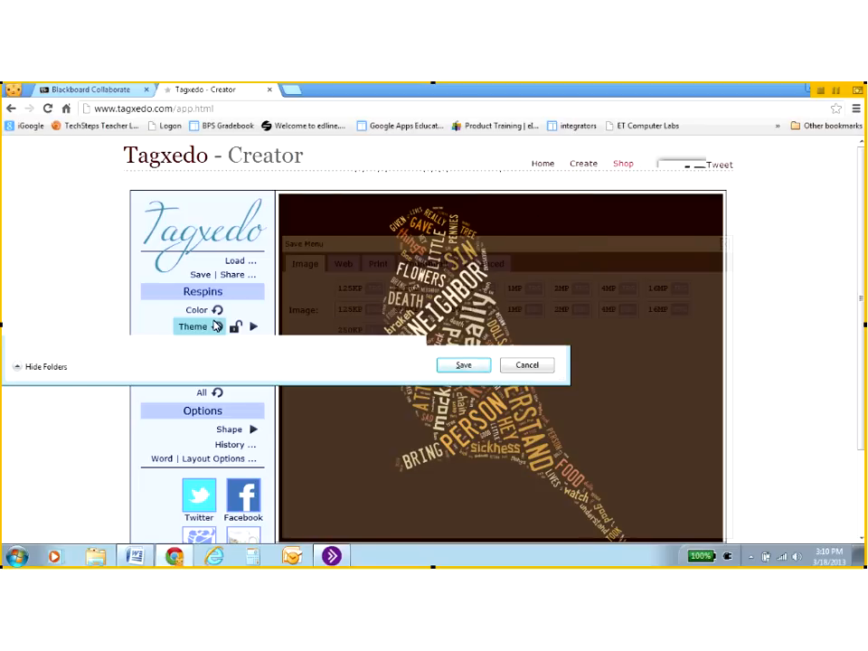
pyautogui.click(462, 364)
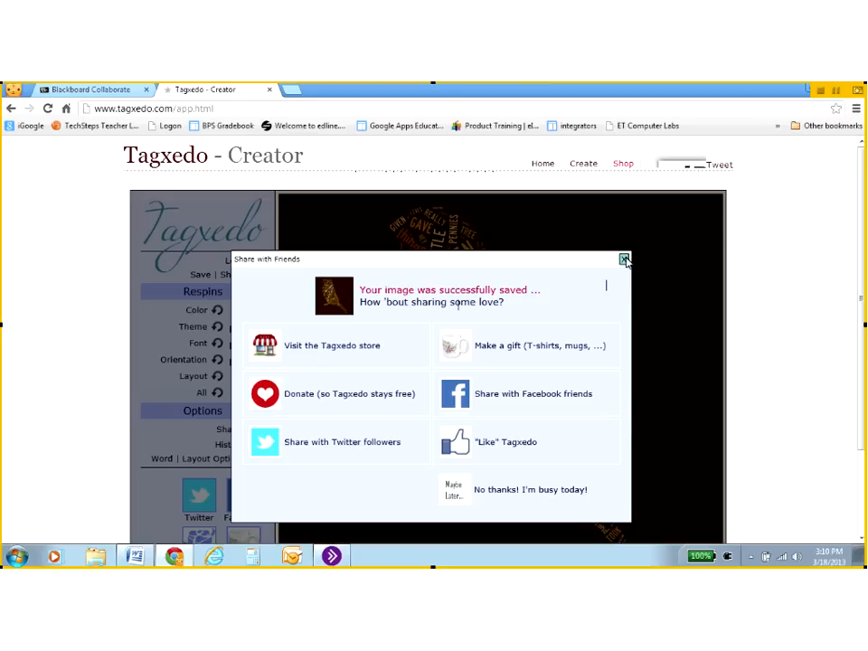
pyautogui.click(622, 260)
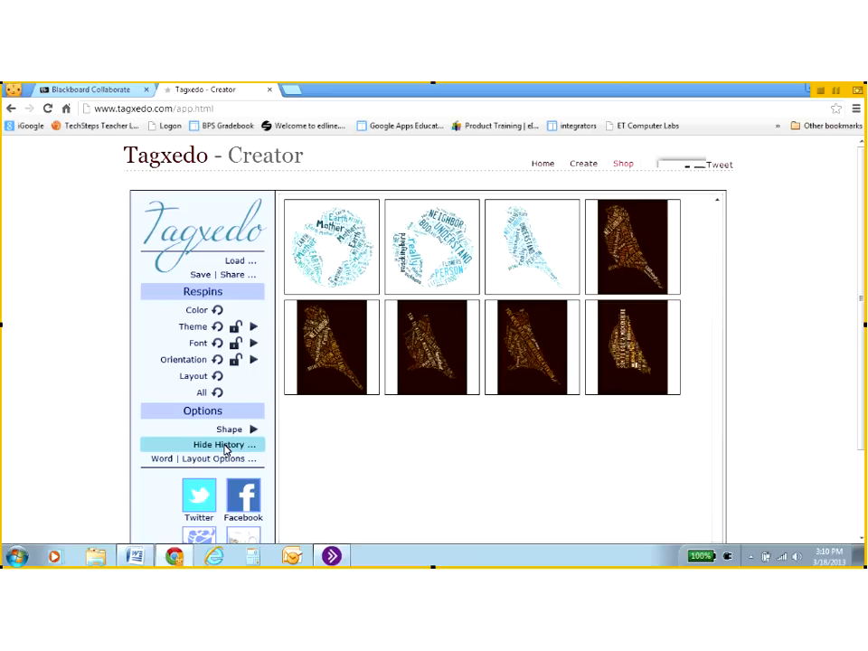
pyautogui.moveTo(230, 411)
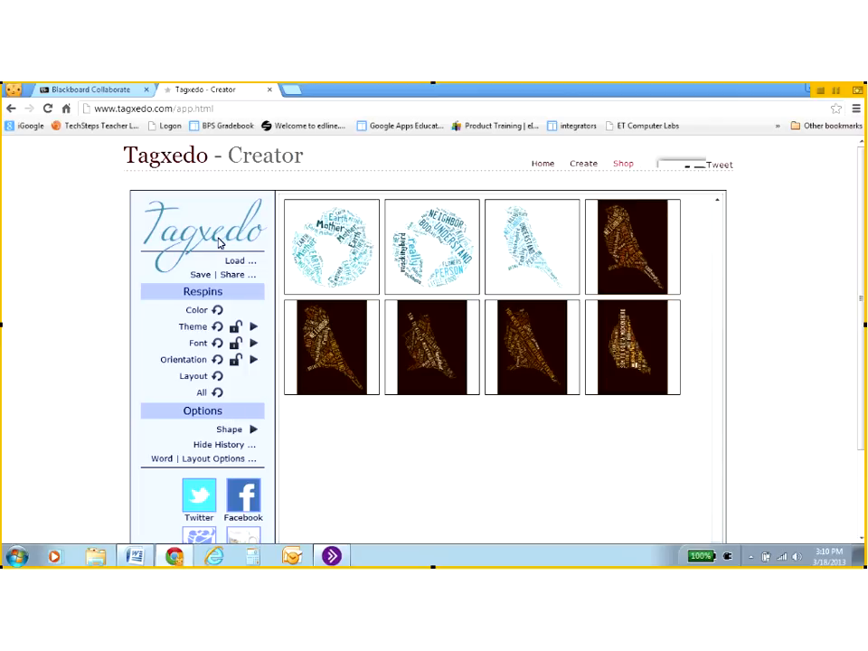
pyautogui.moveTo(191, 168)
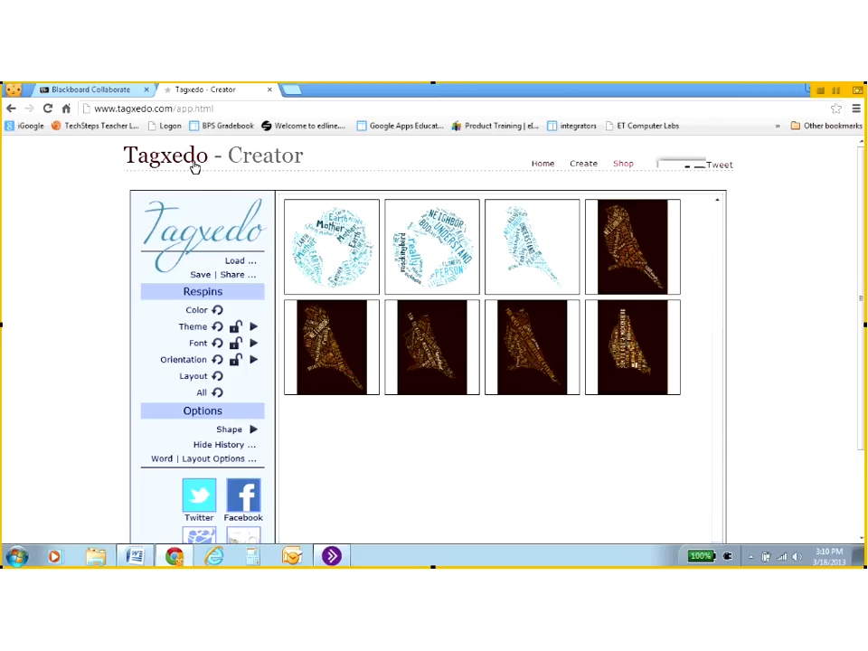